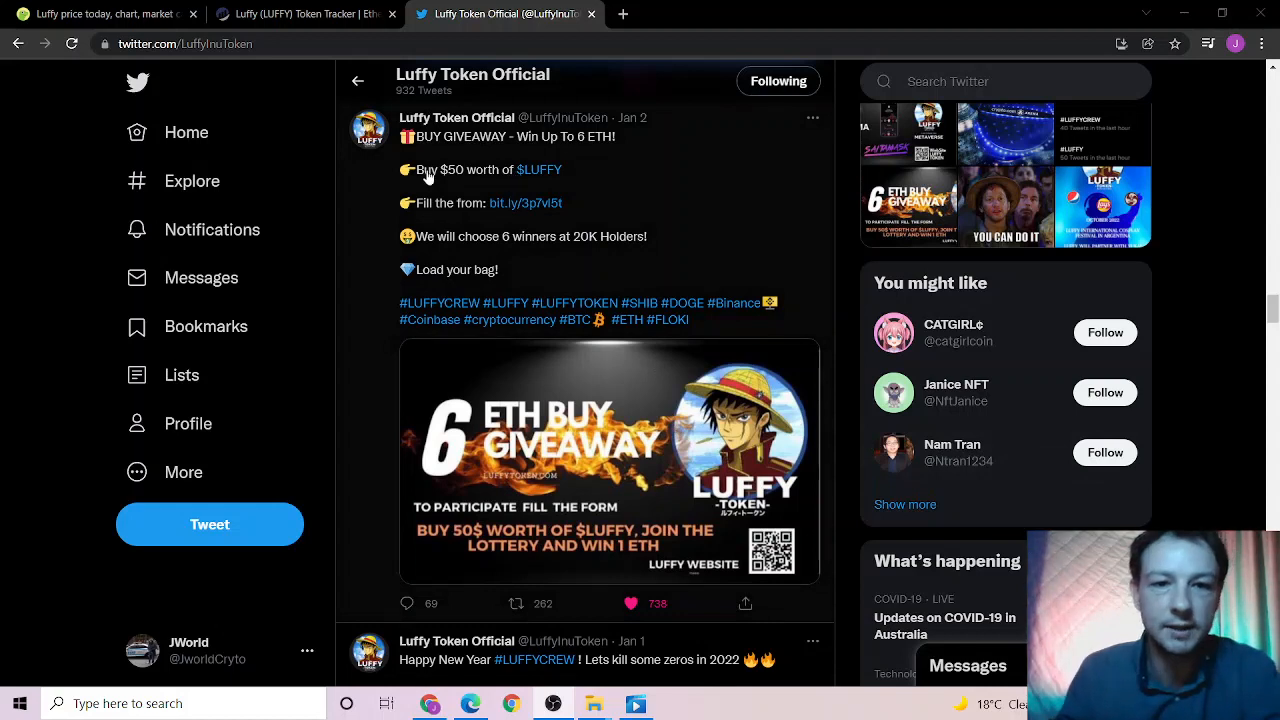
{"action": "mouse_move", "coordinate": [430, 148]}
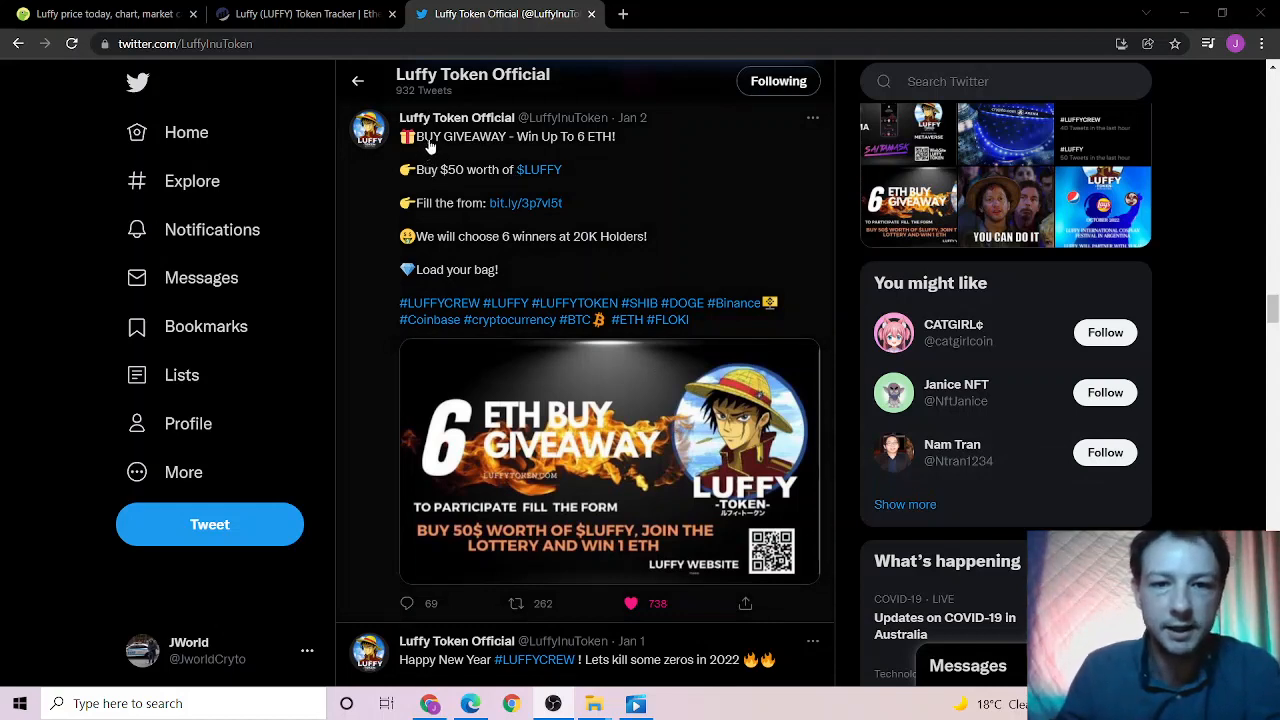
{"action": "mouse_move", "coordinate": [456, 180]}
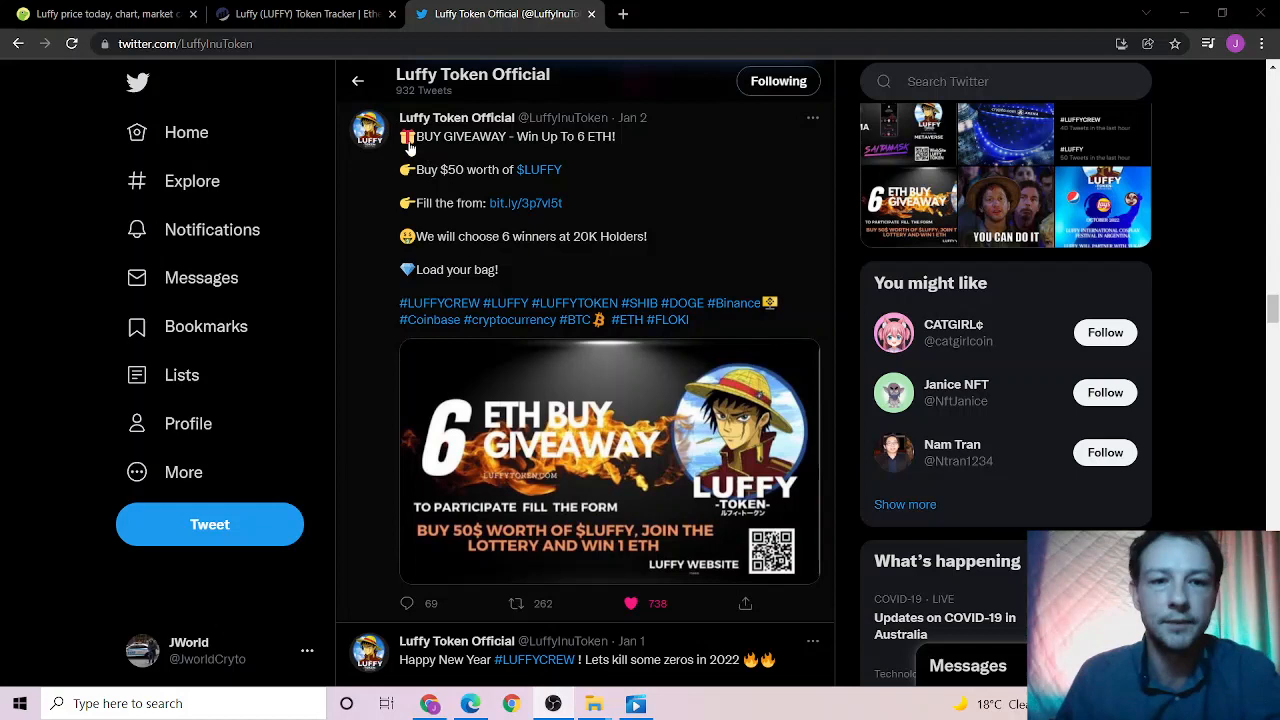
{"action": "mouse_move", "coordinate": [408, 136]}
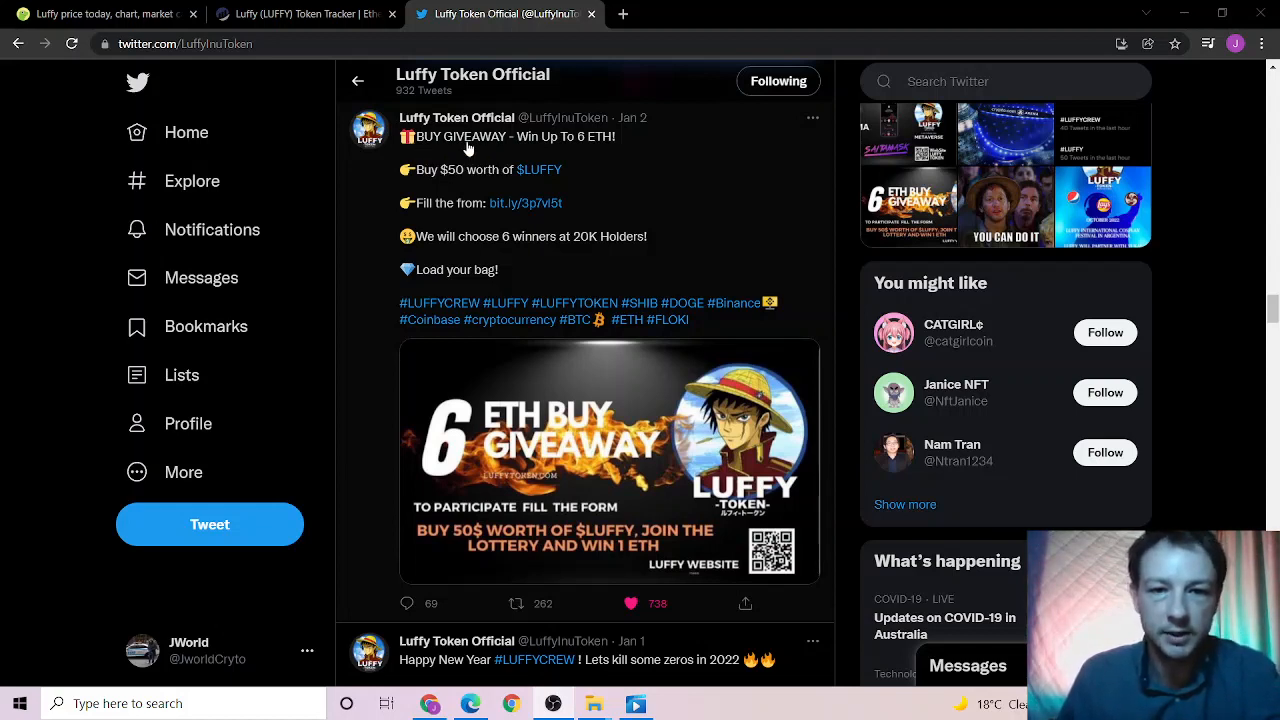
{"action": "mouse_move", "coordinate": [480, 252]}
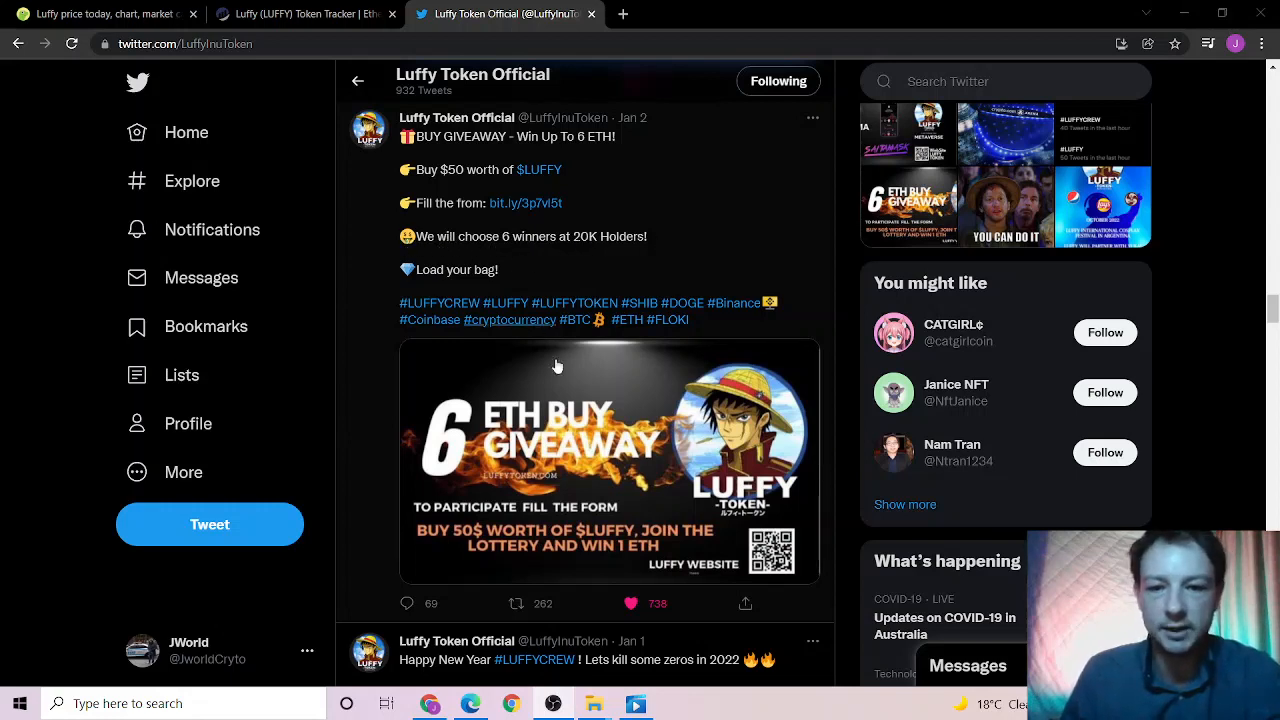
{"action": "mouse_move", "coordinate": [528, 158]}
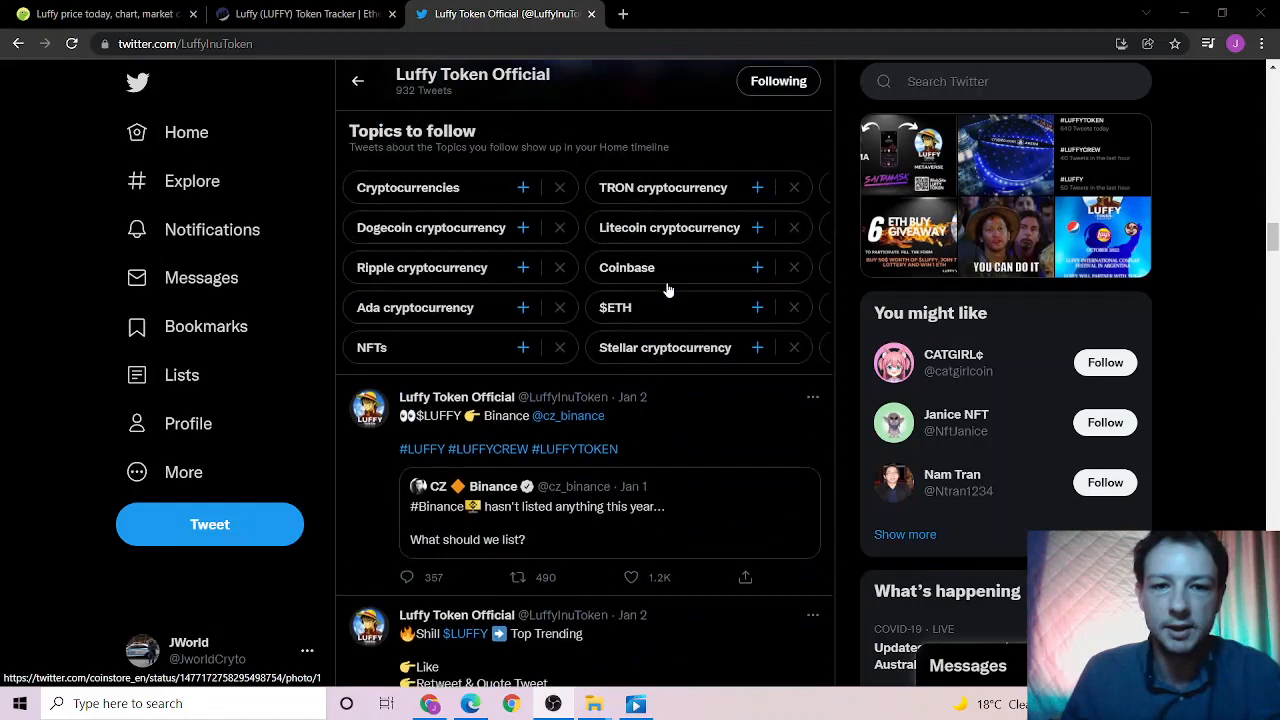
{"action": "scroll", "scroll_direction": "down", "scroll_amount": 3}
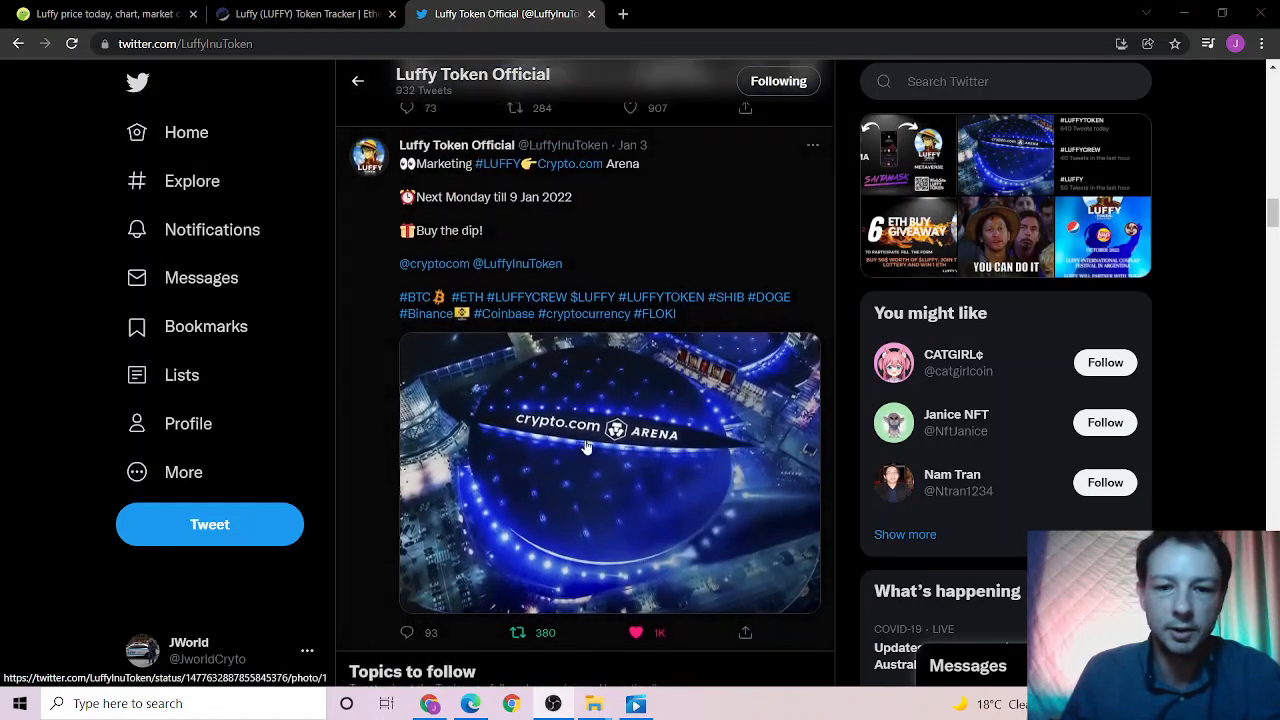
{"action": "mouse_move", "coordinate": [532, 210]}
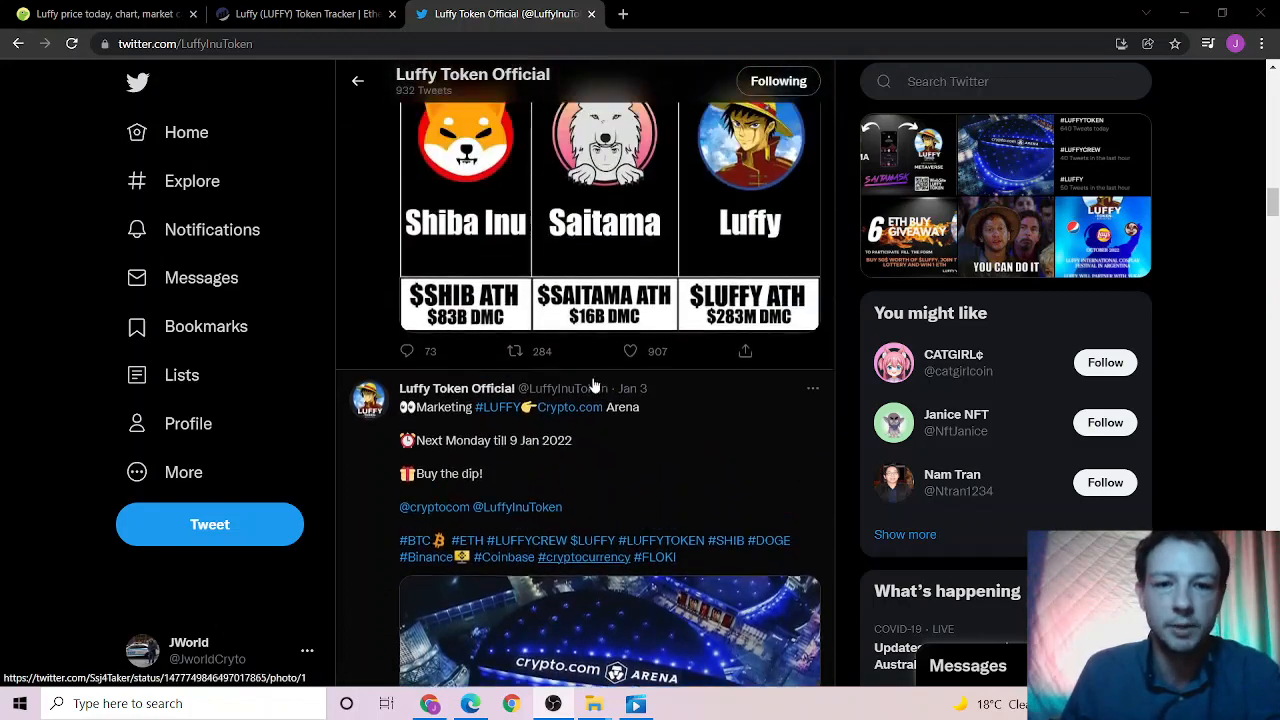
{"action": "scroll", "scroll_direction": "down", "scroll_amount": 3}
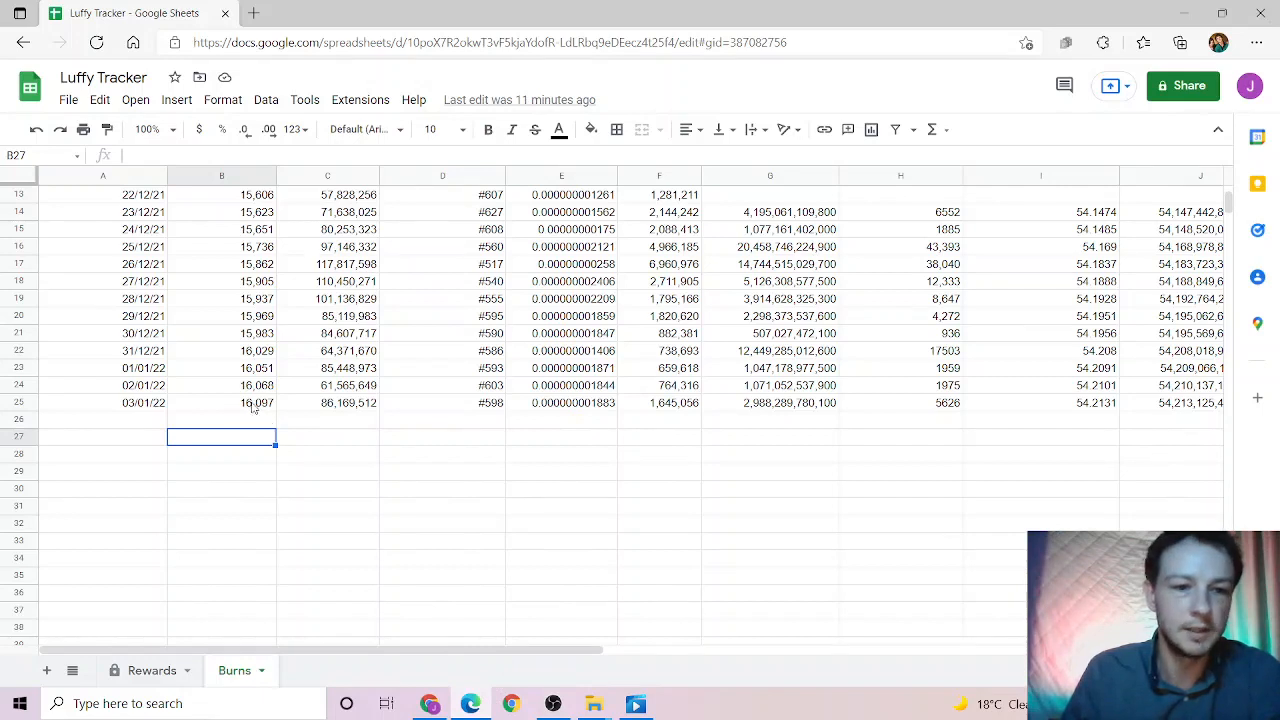
{"action": "mouse_move", "coordinate": [252, 410]}
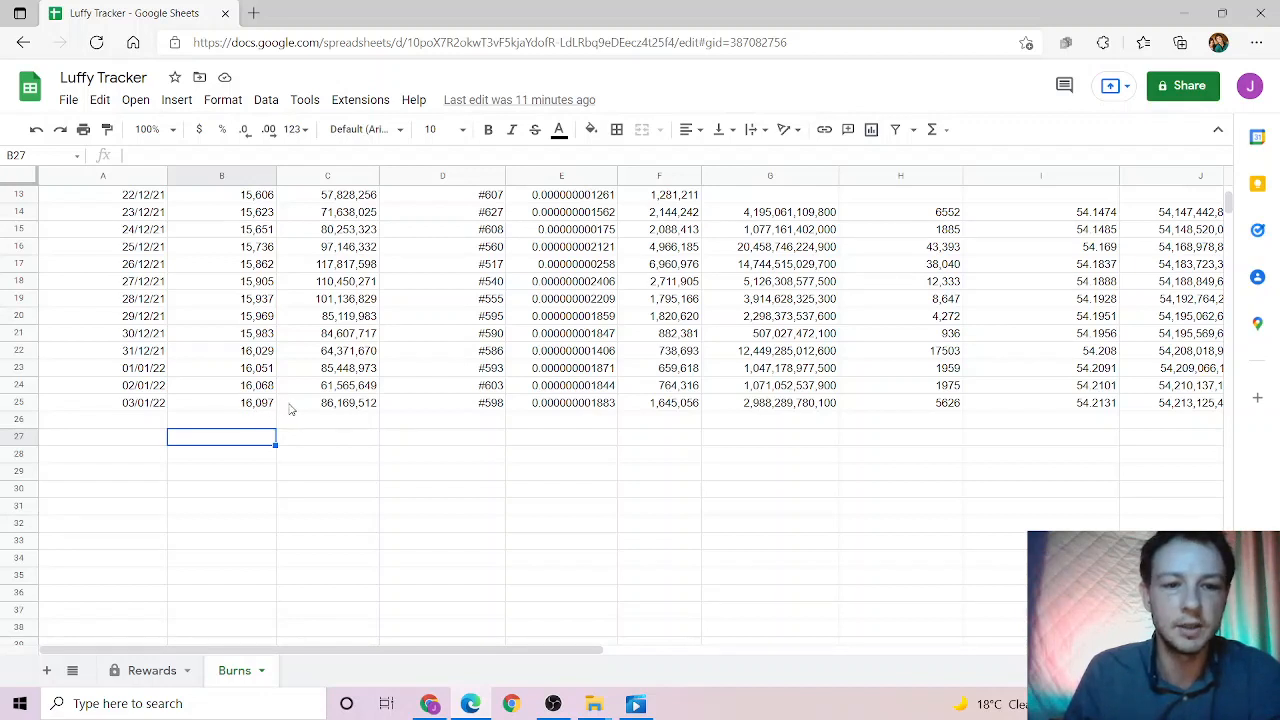
{"action": "mouse_move", "coordinate": [332, 412]}
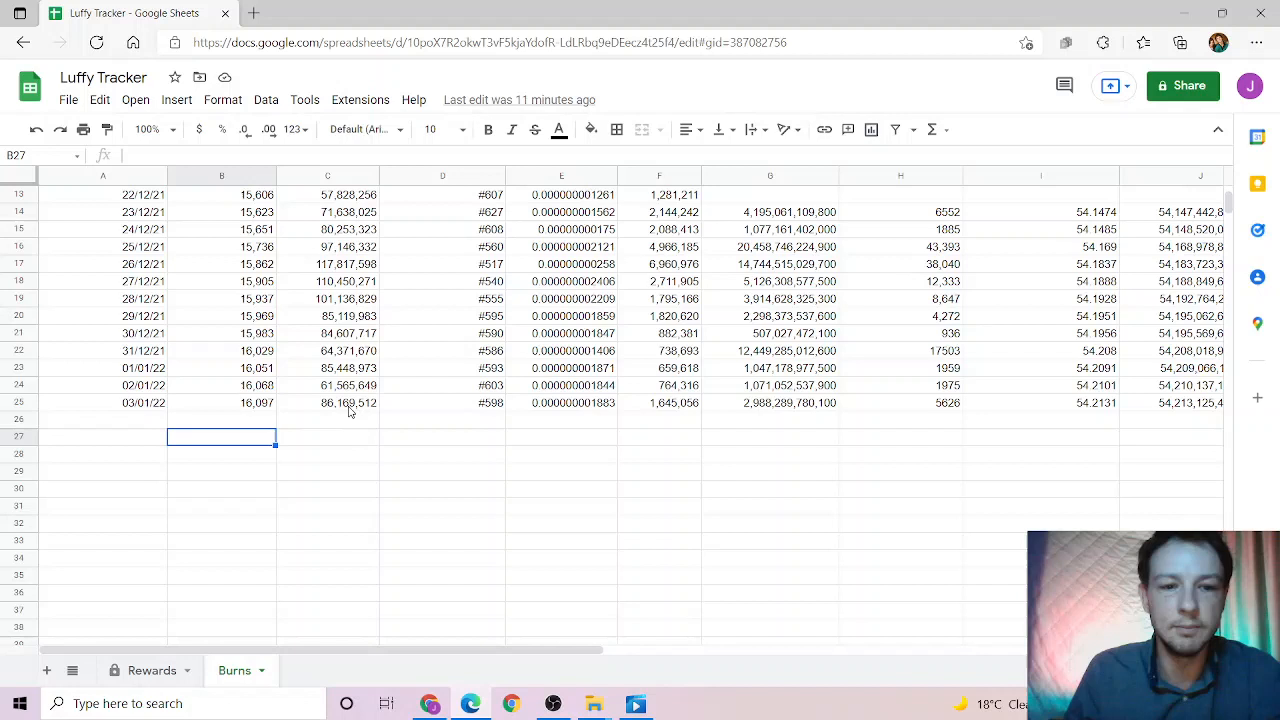
{"action": "mouse_move", "coordinate": [344, 412]}
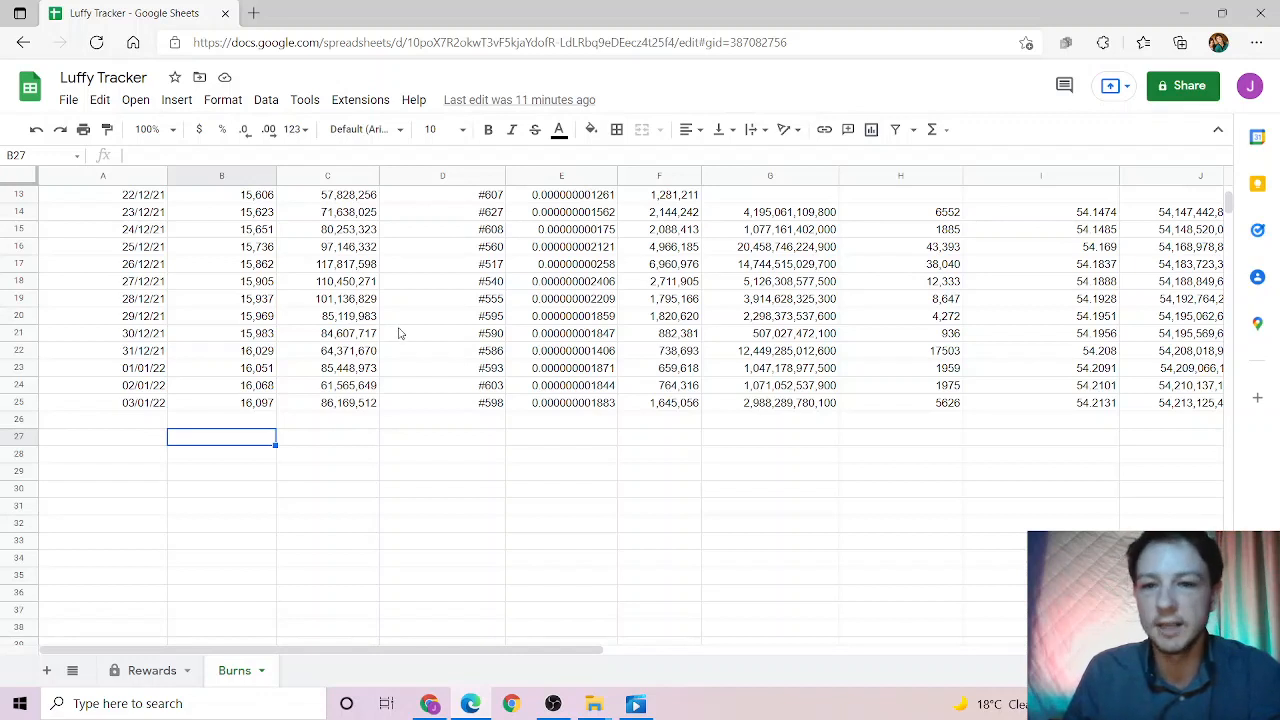
{"action": "mouse_move", "coordinate": [378, 330]}
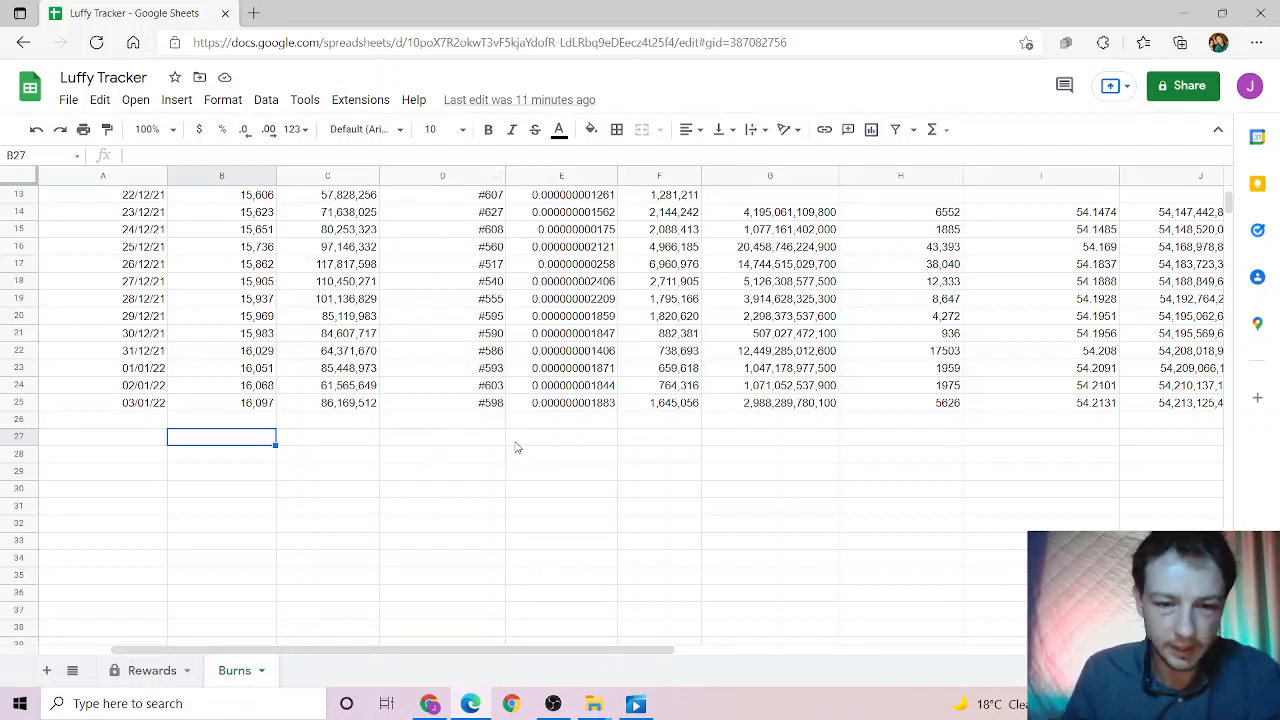
{"action": "mouse_move", "coordinate": [504, 408]}
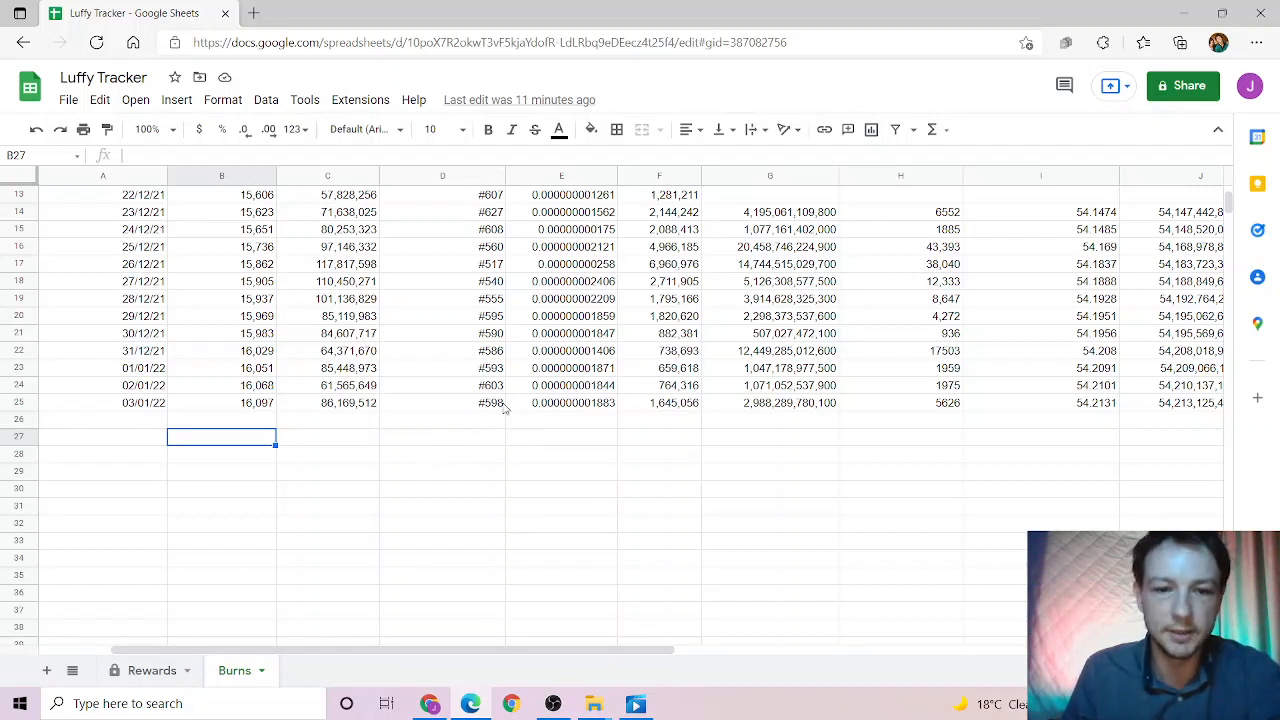
{"action": "mouse_move", "coordinate": [562, 414]}
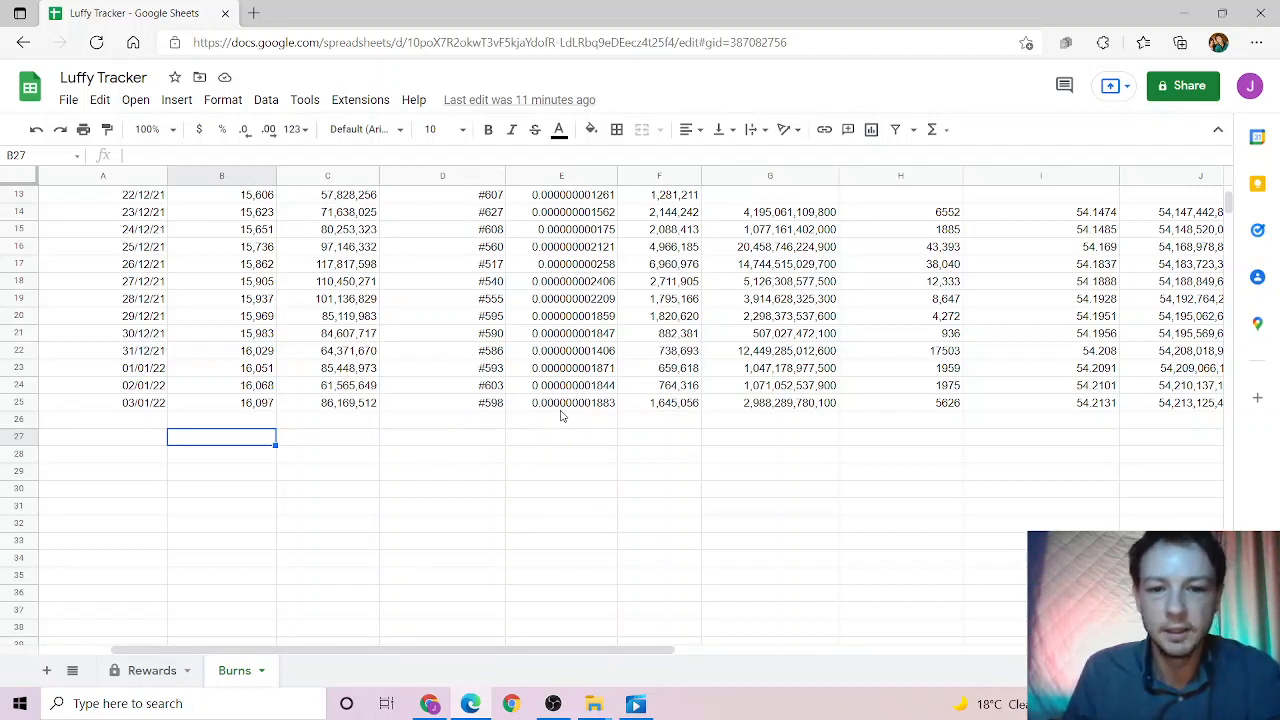
{"action": "mouse_move", "coordinate": [568, 410]}
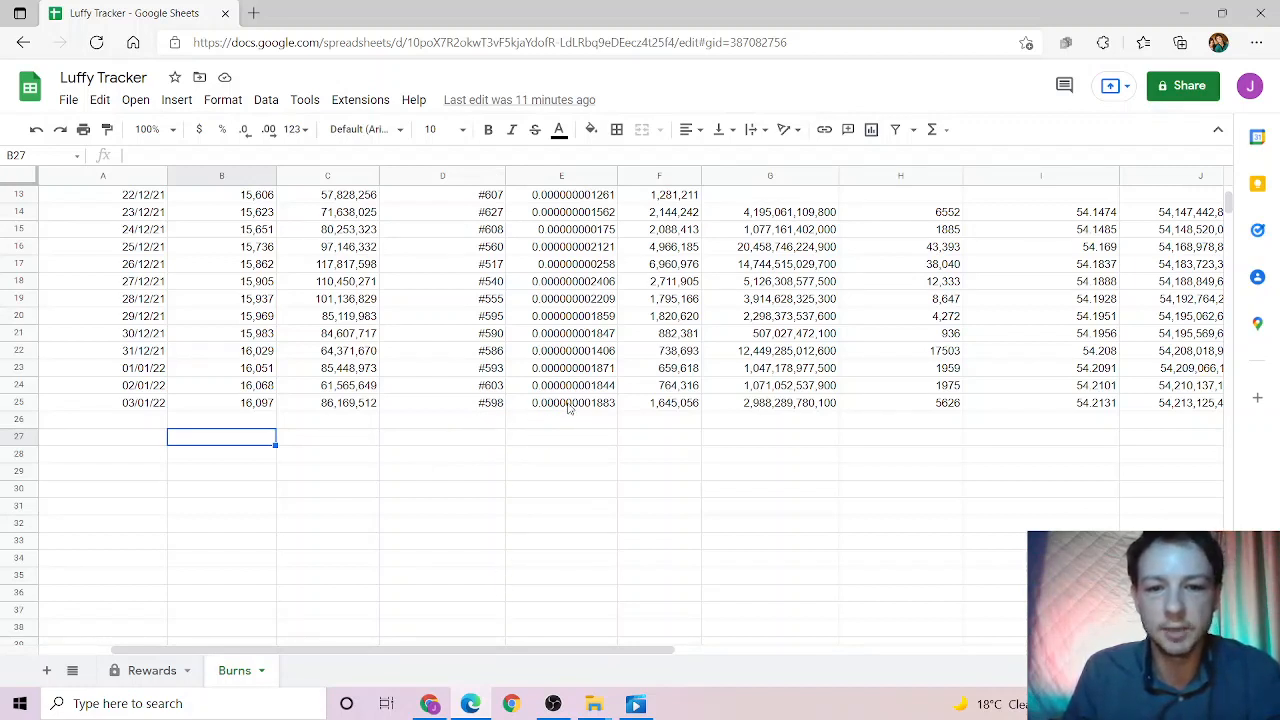
{"action": "mouse_move", "coordinate": [608, 412]}
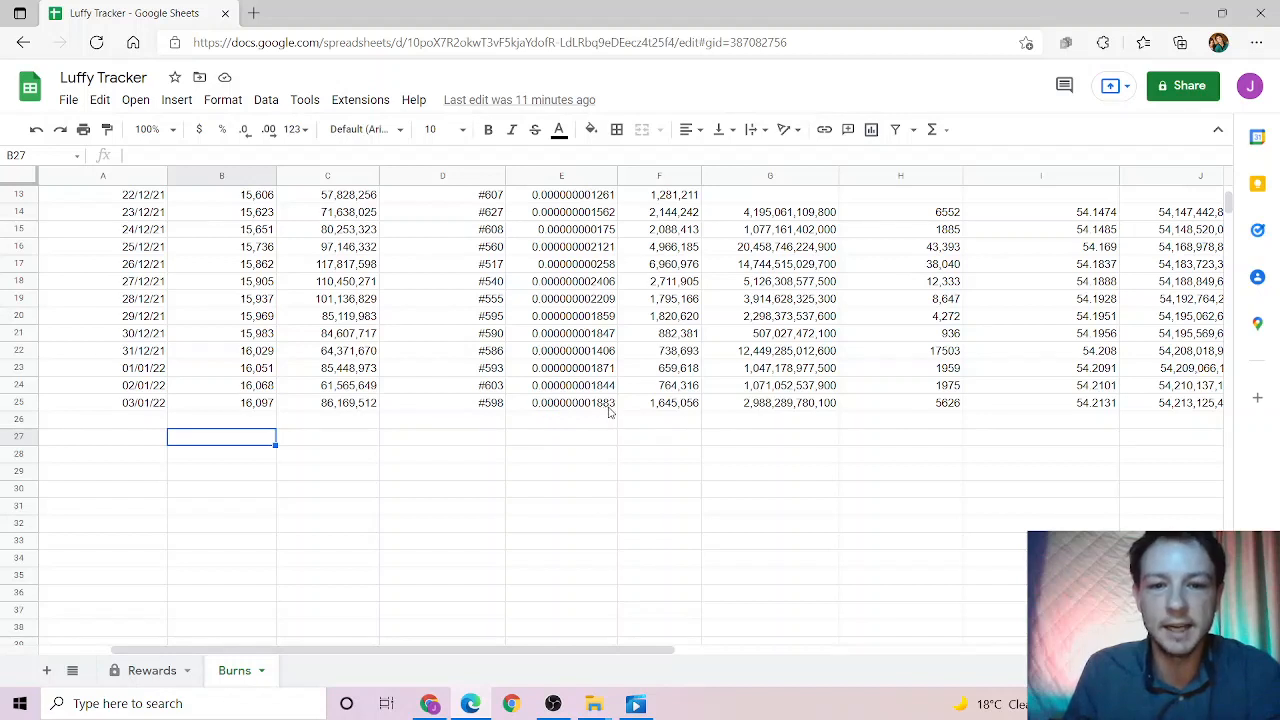
{"action": "mouse_move", "coordinate": [744, 408]}
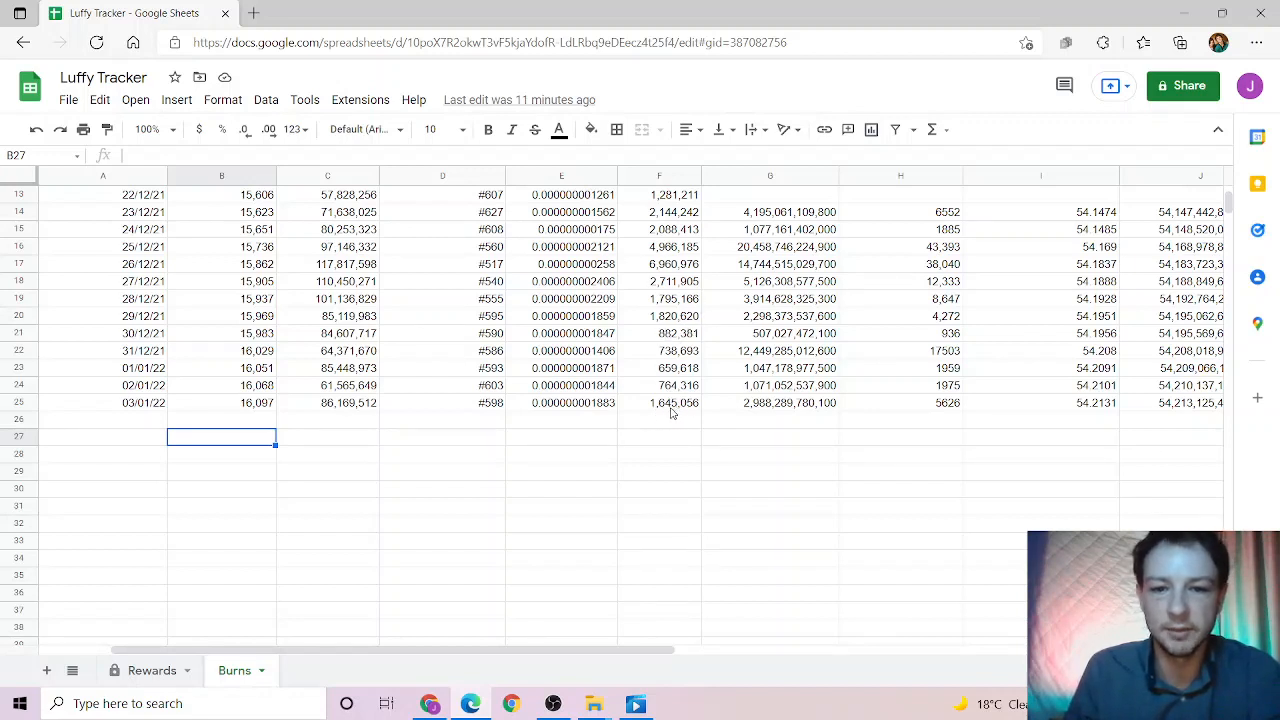
{"action": "mouse_move", "coordinate": [632, 668]}
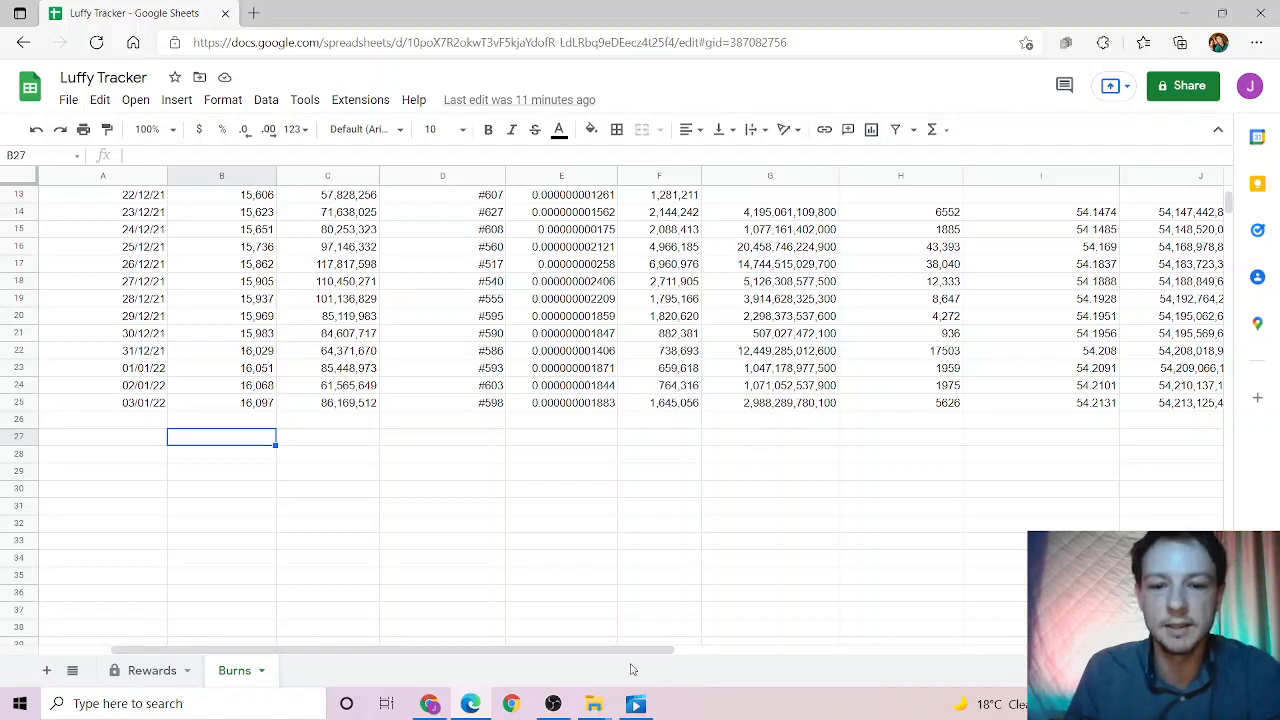
{"action": "scroll", "scroll_direction": "right", "scroll_amount": 3}
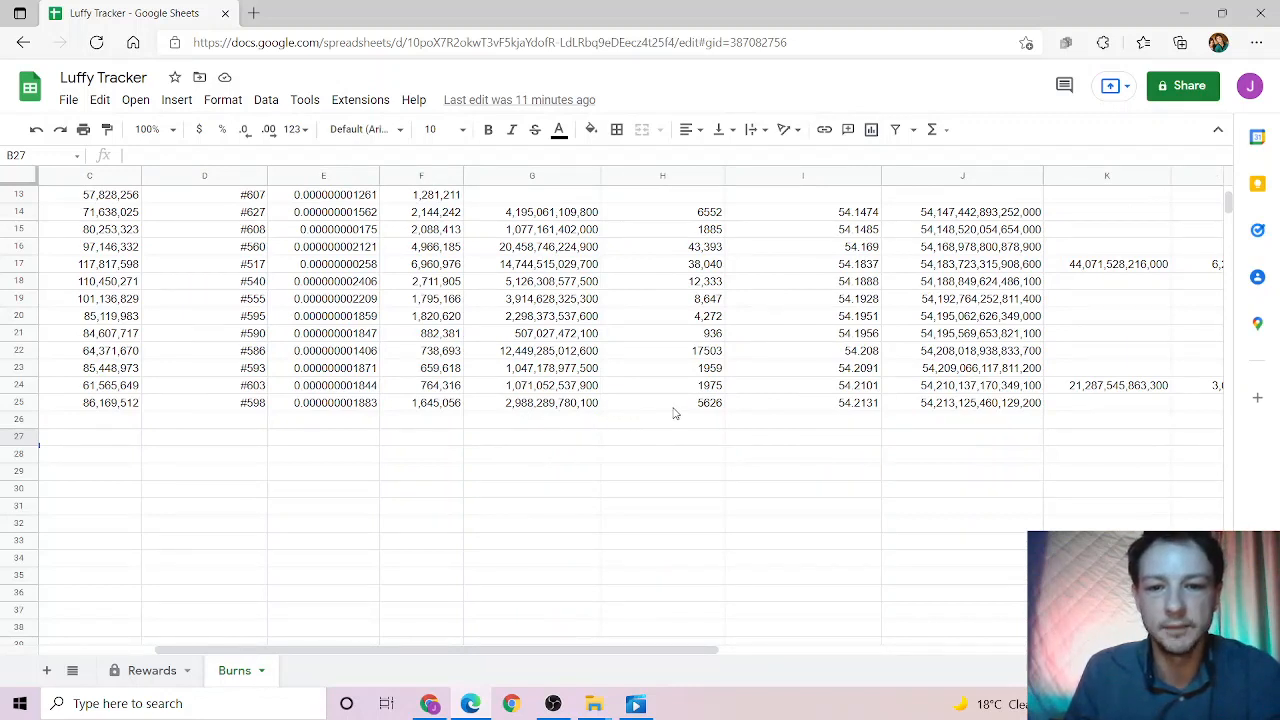
{"action": "mouse_move", "coordinate": [704, 412]}
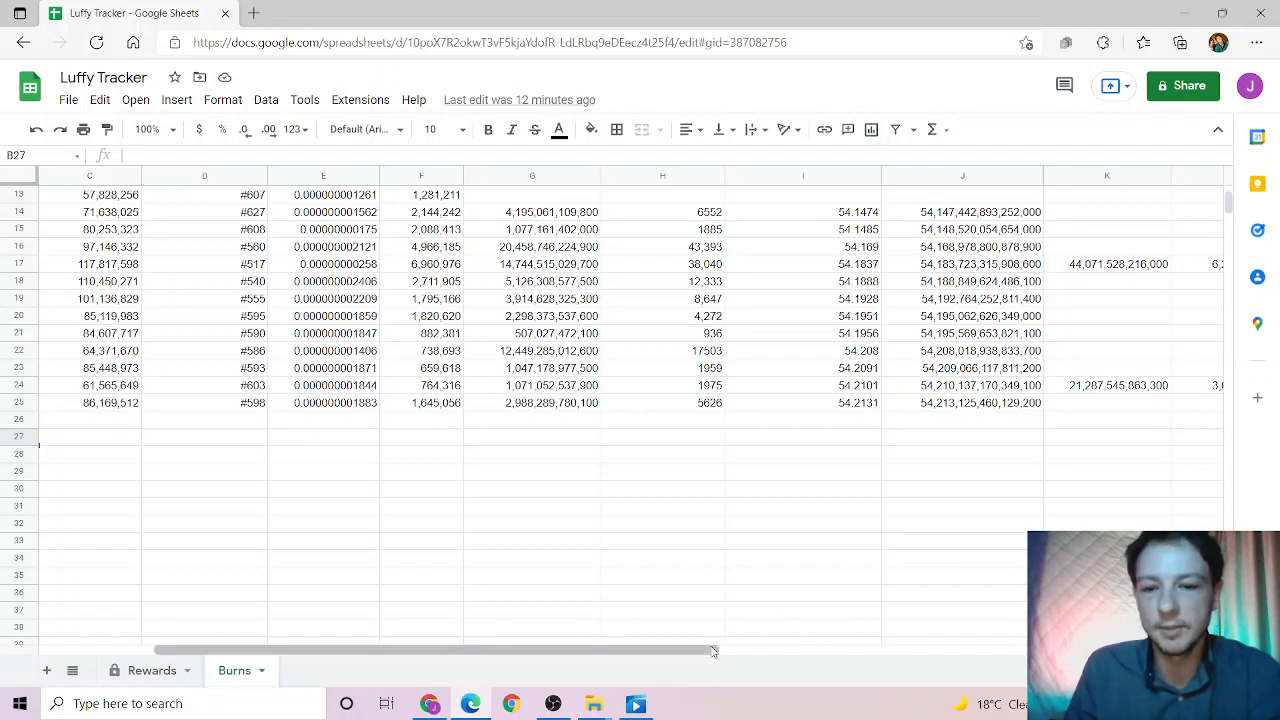
{"action": "scroll", "scroll_direction": "right", "scroll_amount": 3}
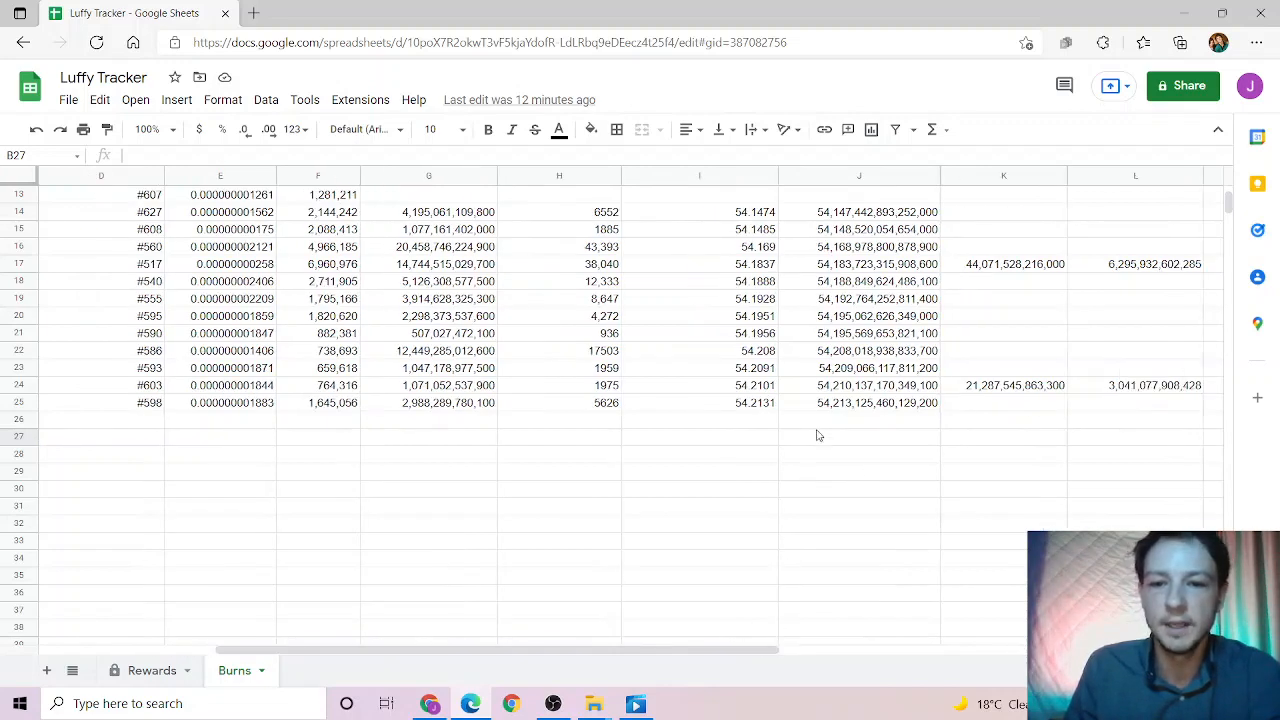
{"action": "mouse_move", "coordinate": [692, 652]}
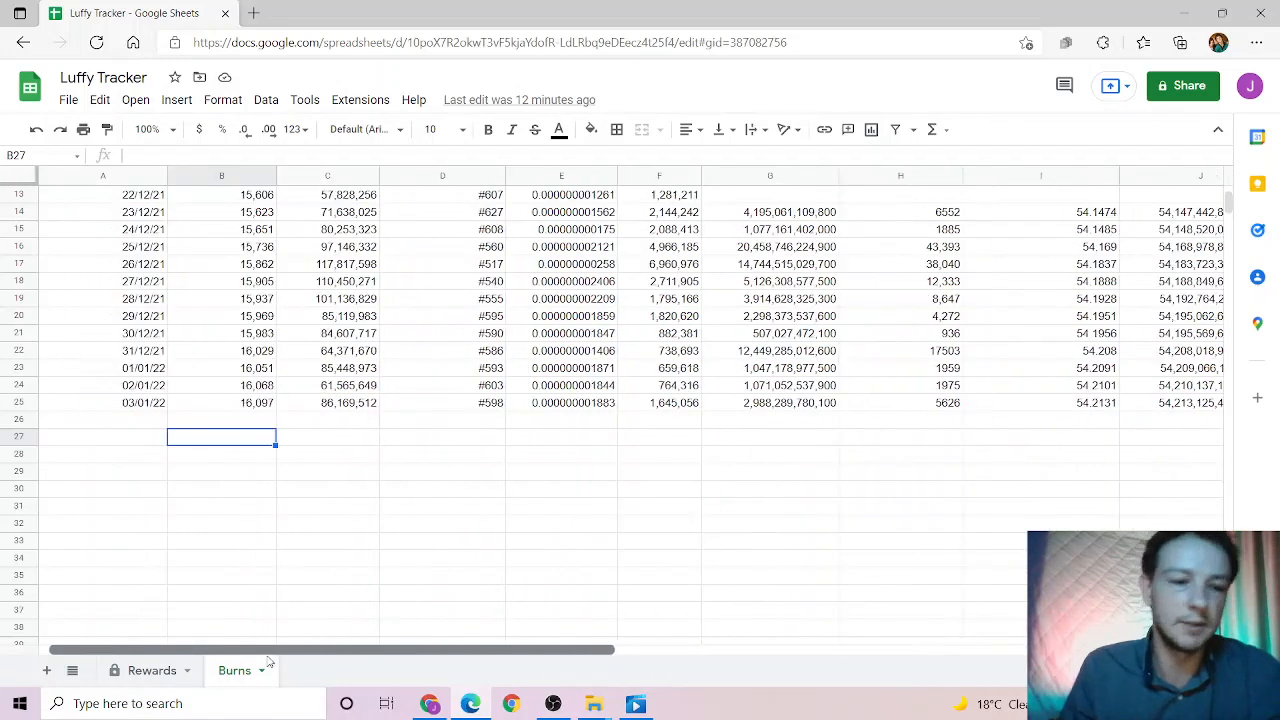
{"action": "mouse_move", "coordinate": [838, 492]}
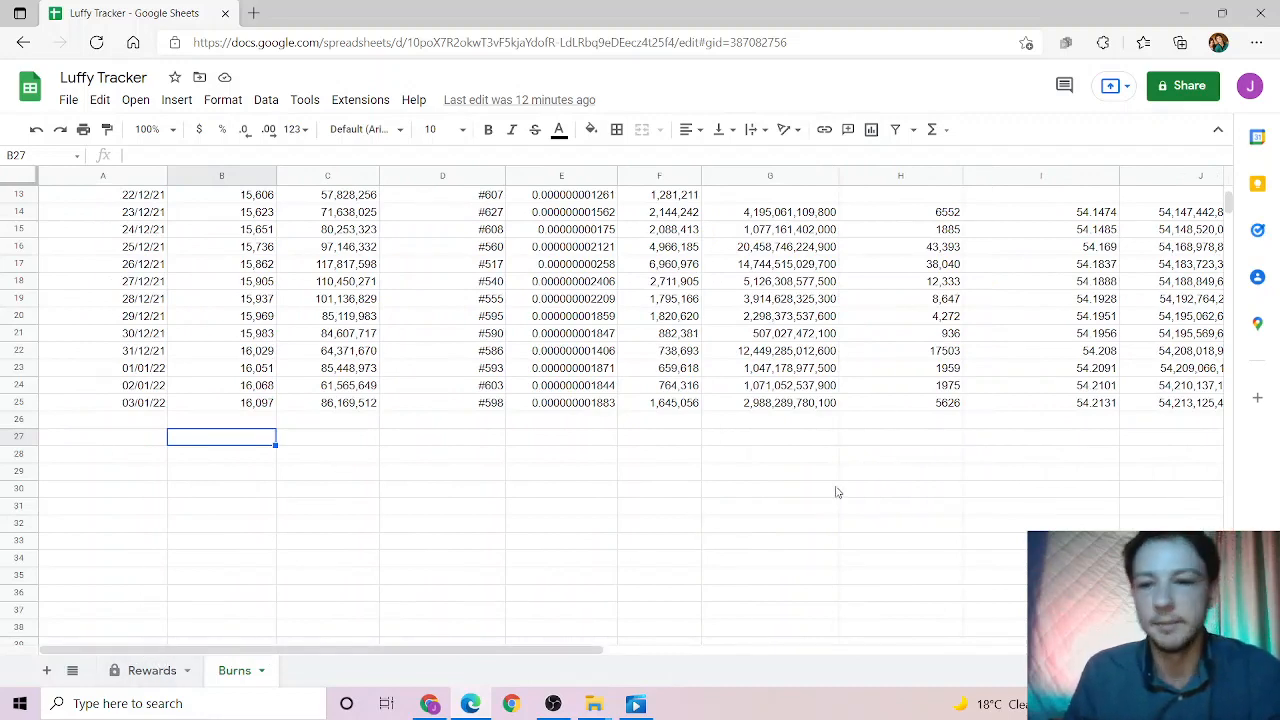